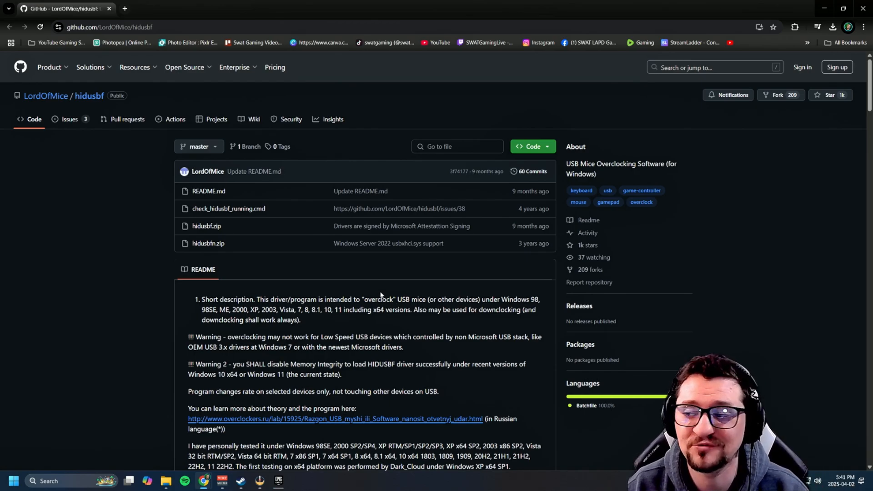
pyautogui.moveTo(205, 230)
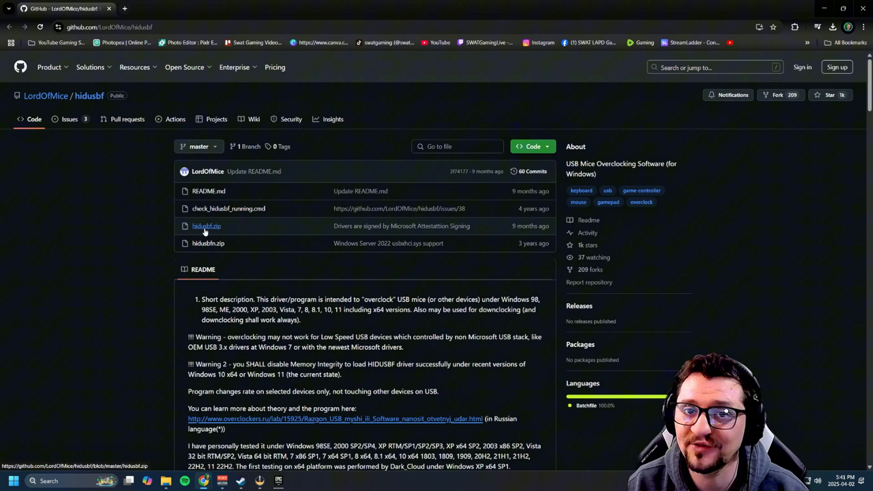
# Download hidusbf.zip from the hidusbf GitHub repository.
pyautogui.click(207, 226)
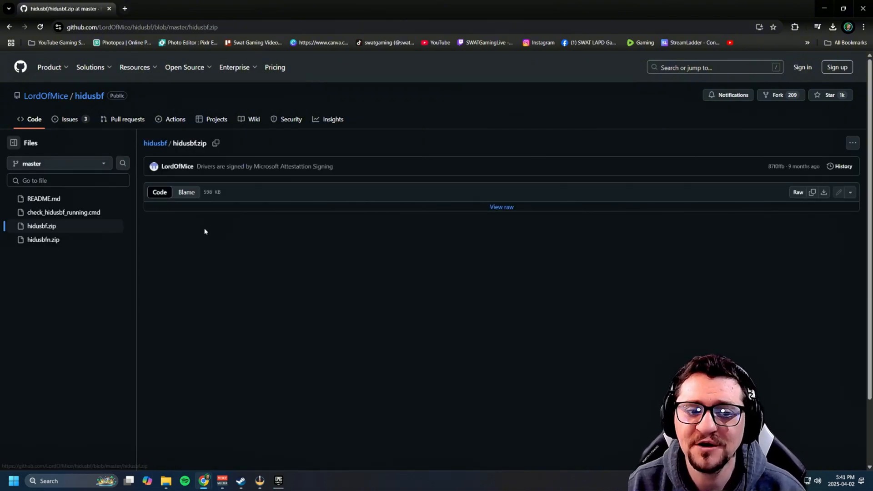
pyautogui.moveTo(827, 208)
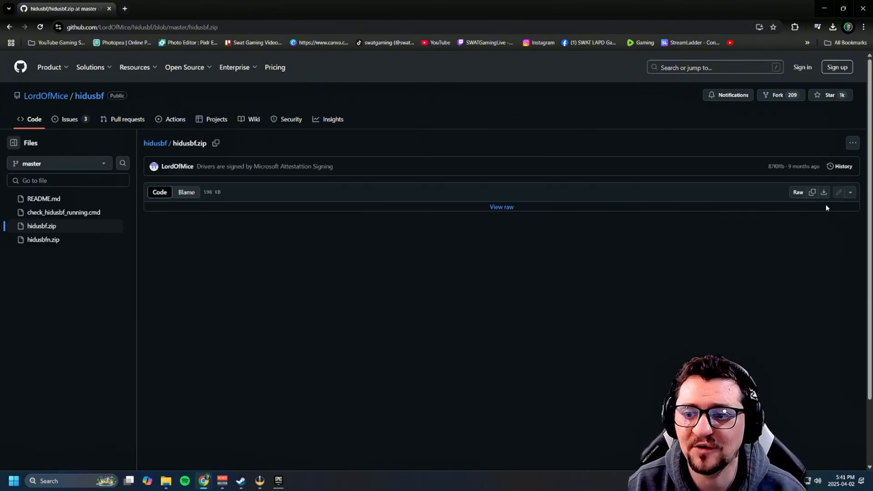
pyautogui.moveTo(824, 193)
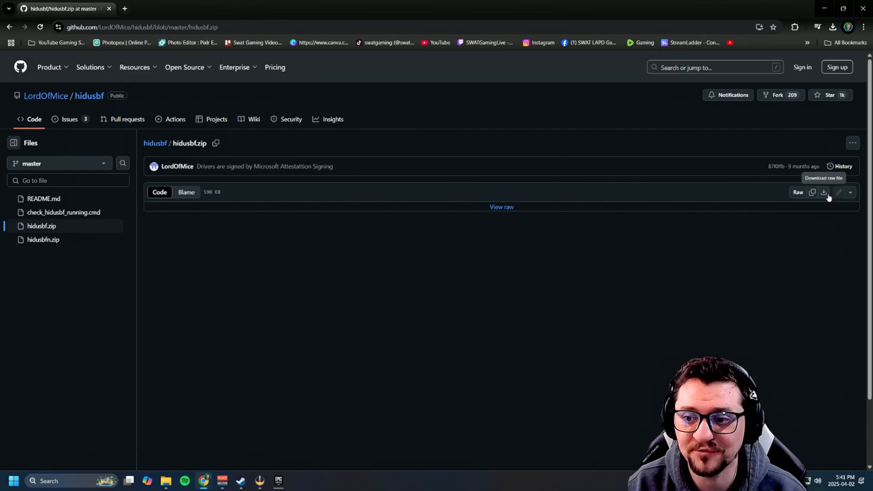
pyautogui.click(832, 25)
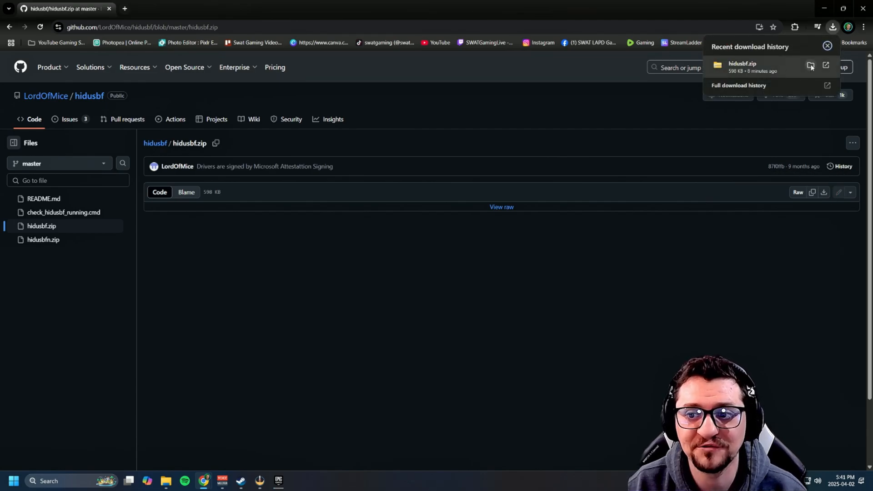
# Extract hidusbf.zip and browse into hidusbf\DRIVER to select the Setup application.
pyautogui.click(810, 66)
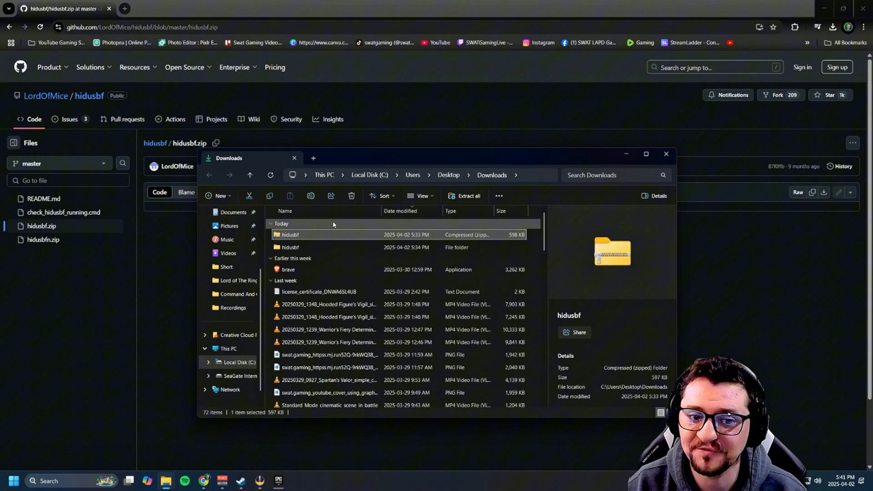
pyautogui.rightClick(291, 235)
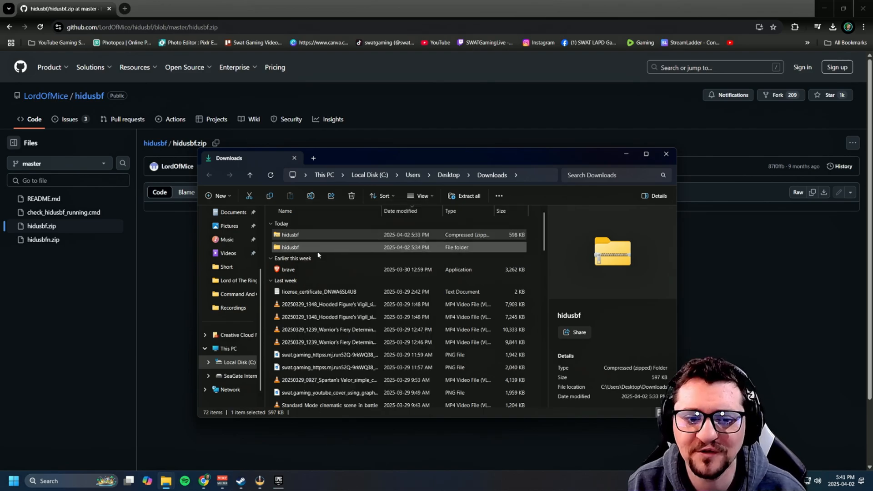
pyautogui.doubleClick(290, 247)
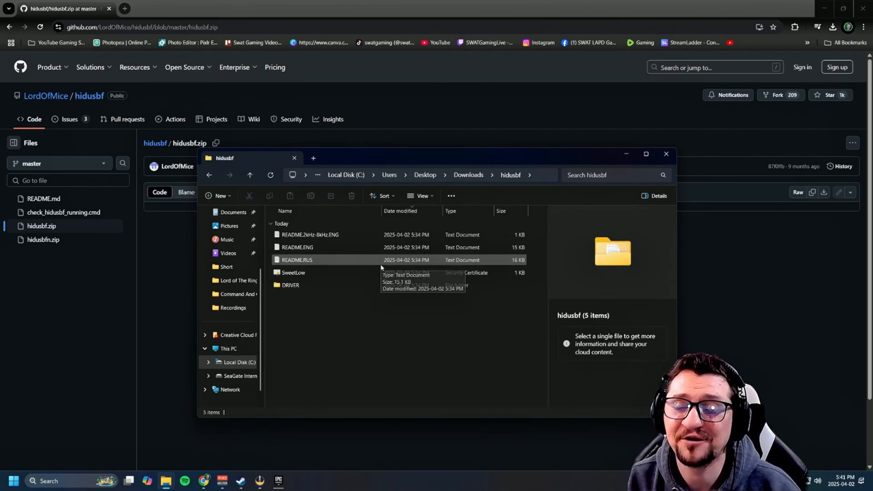
pyautogui.doubleClick(291, 285)
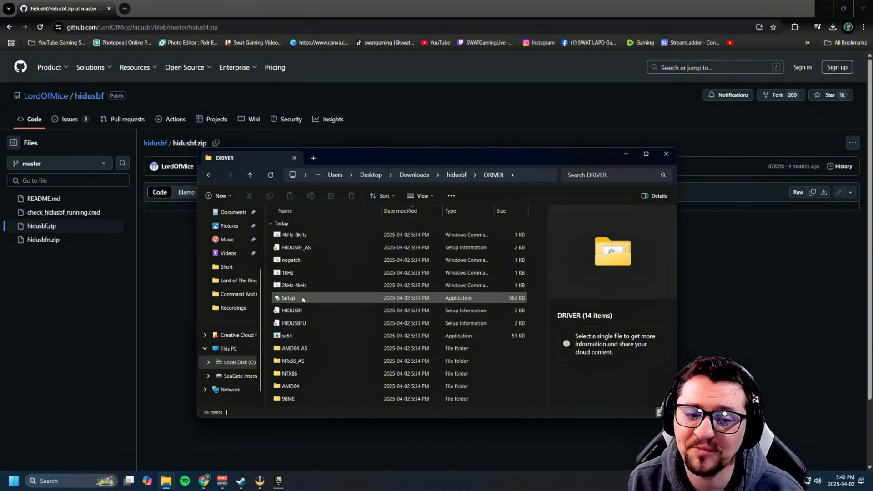
pyautogui.moveTo(303, 300)
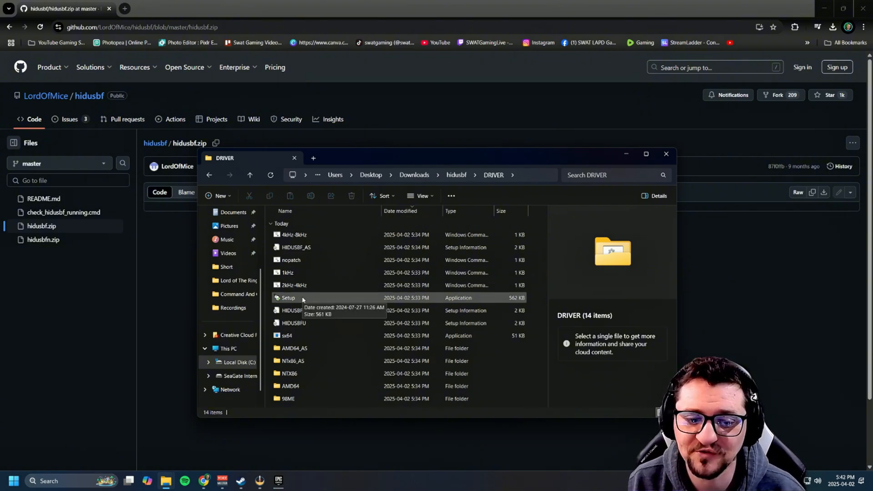
pyautogui.click(289, 298)
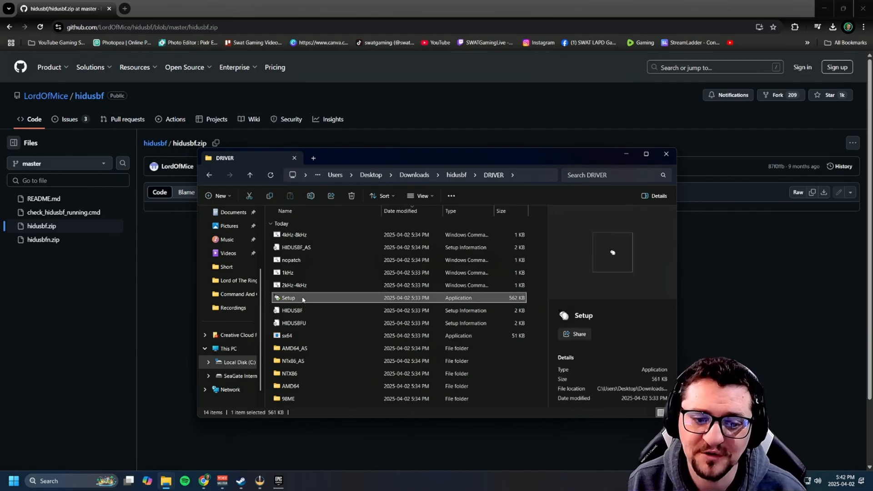
# Launch Setup and switch the device list from Mice to all USB devices.
pyautogui.doubleClick(288, 297)
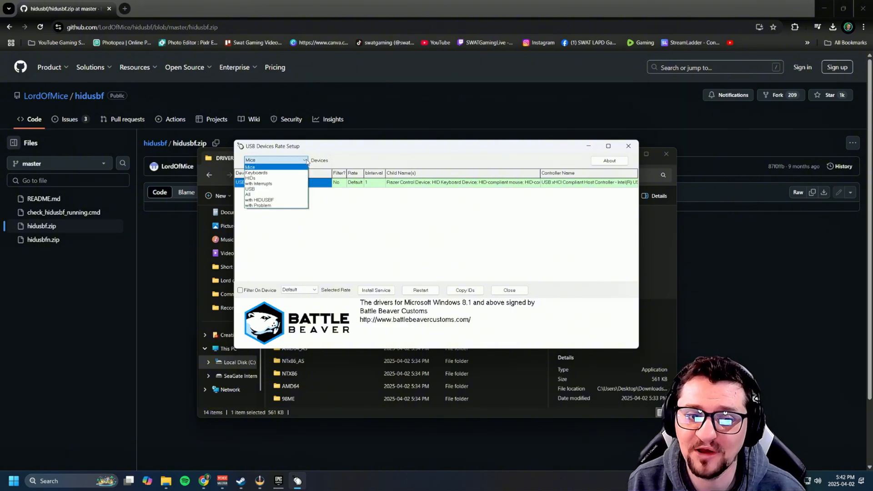
pyautogui.click(249, 189)
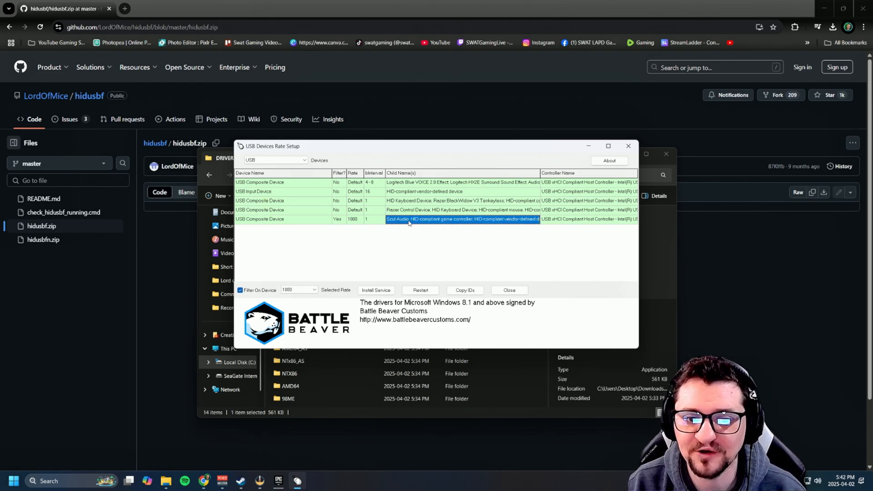
pyautogui.moveTo(352, 239)
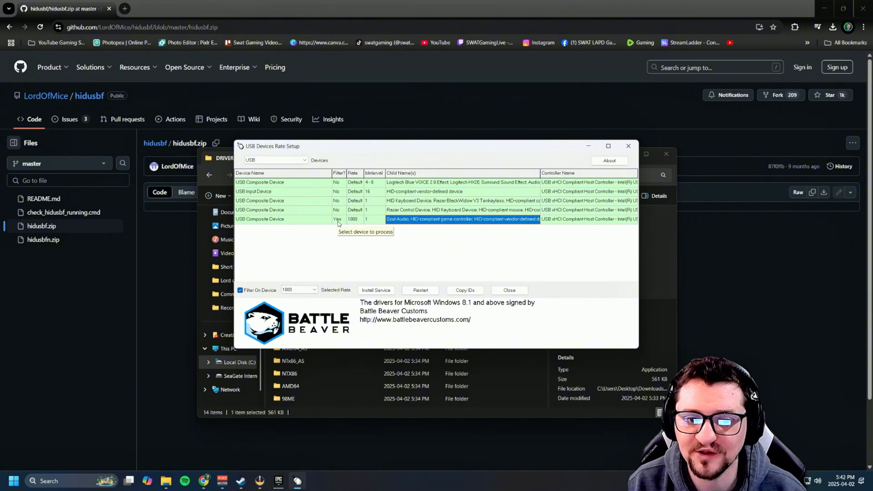
pyautogui.click(314, 290)
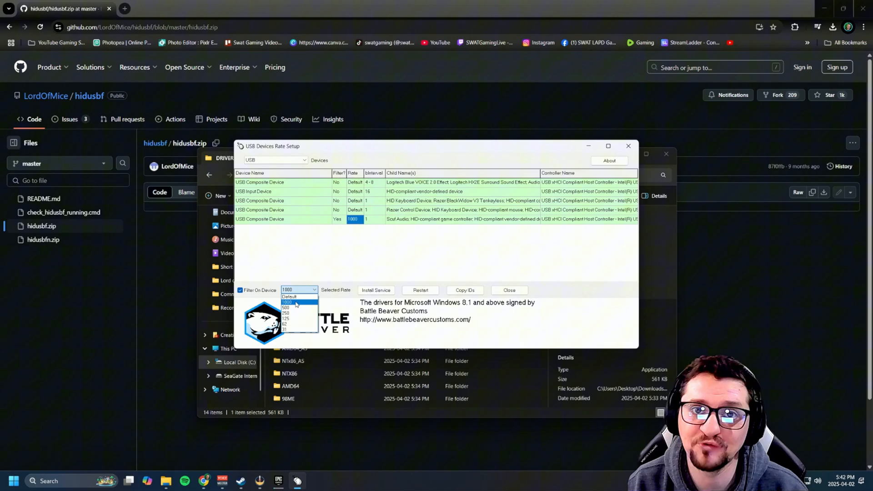
pyautogui.click(287, 302)
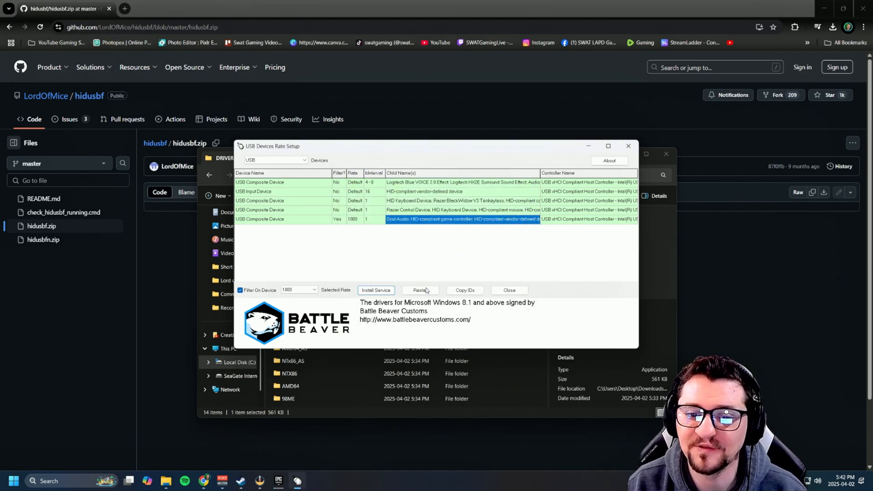
pyautogui.moveTo(424, 290)
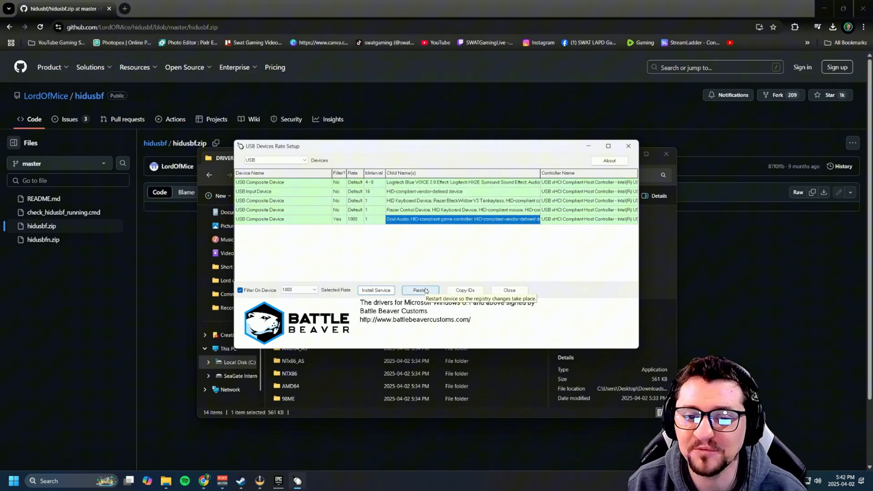